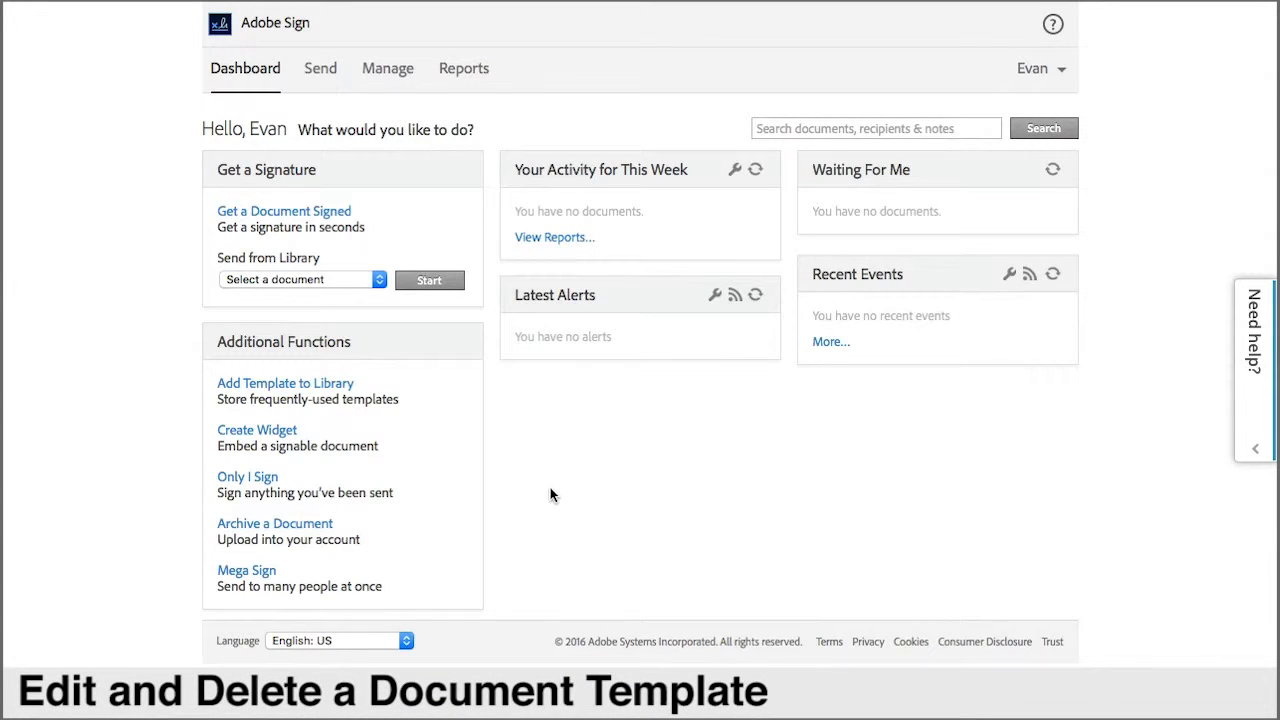
{"action": "mouse_move", "coordinate": [448, 162]}
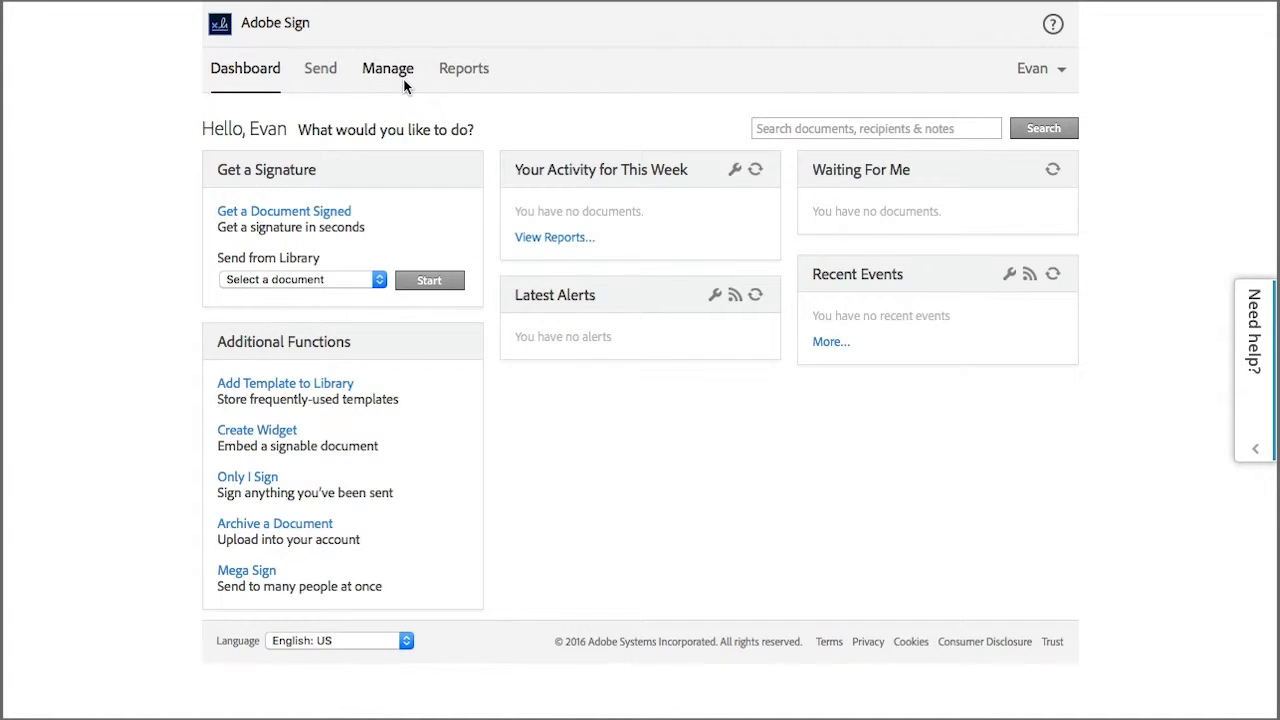
Show the Manage page listing agreements and the three library templates
{"action": "left_click", "coordinate": [388, 68]}
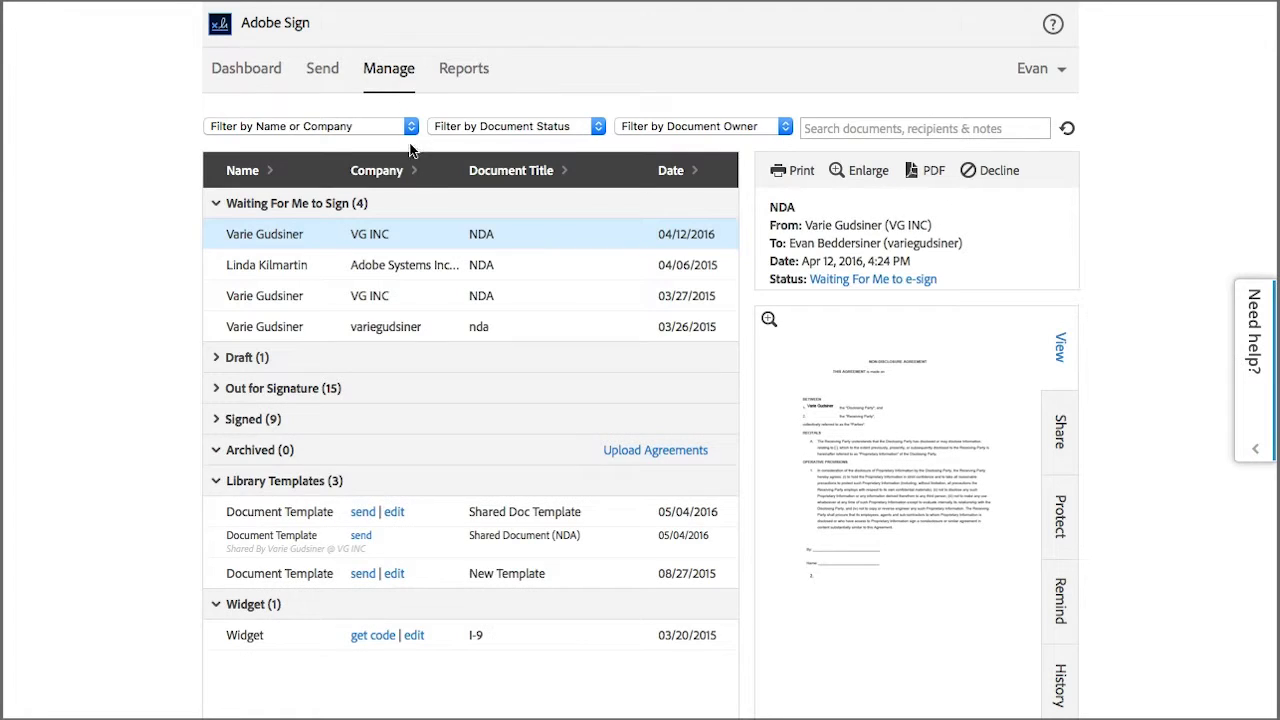
{"action": "mouse_move", "coordinate": [412, 486]}
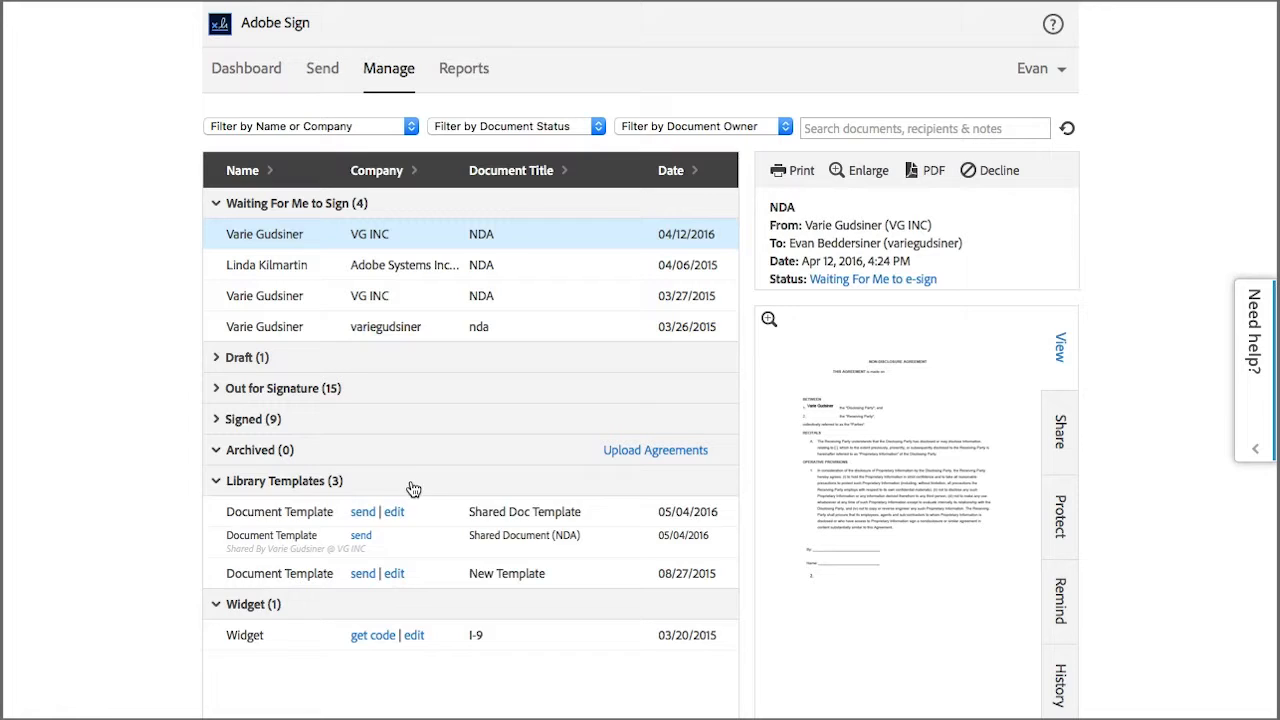
{"action": "mouse_move", "coordinate": [302, 548]}
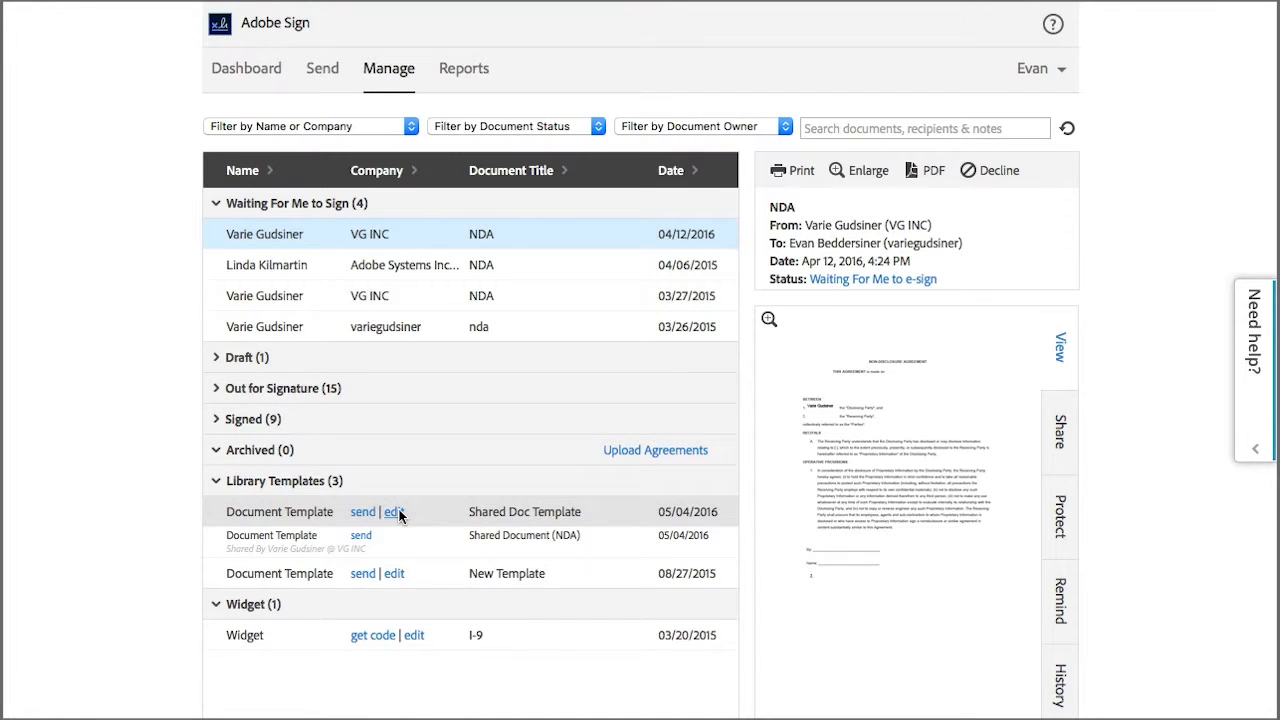
Edit Shared Doc Template and place a Date field after 'THIS AGREEMENT is made on'
{"action": "left_click", "coordinate": [394, 512]}
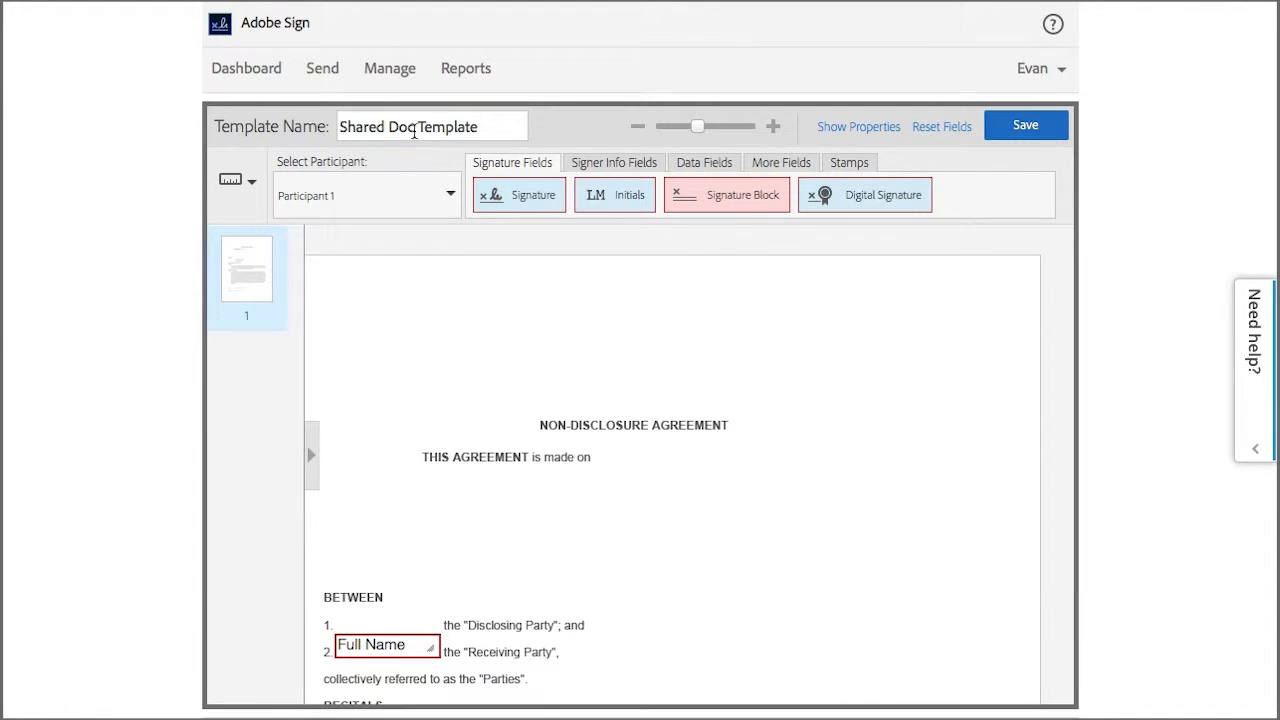
{"action": "left_click", "coordinate": [614, 162]}
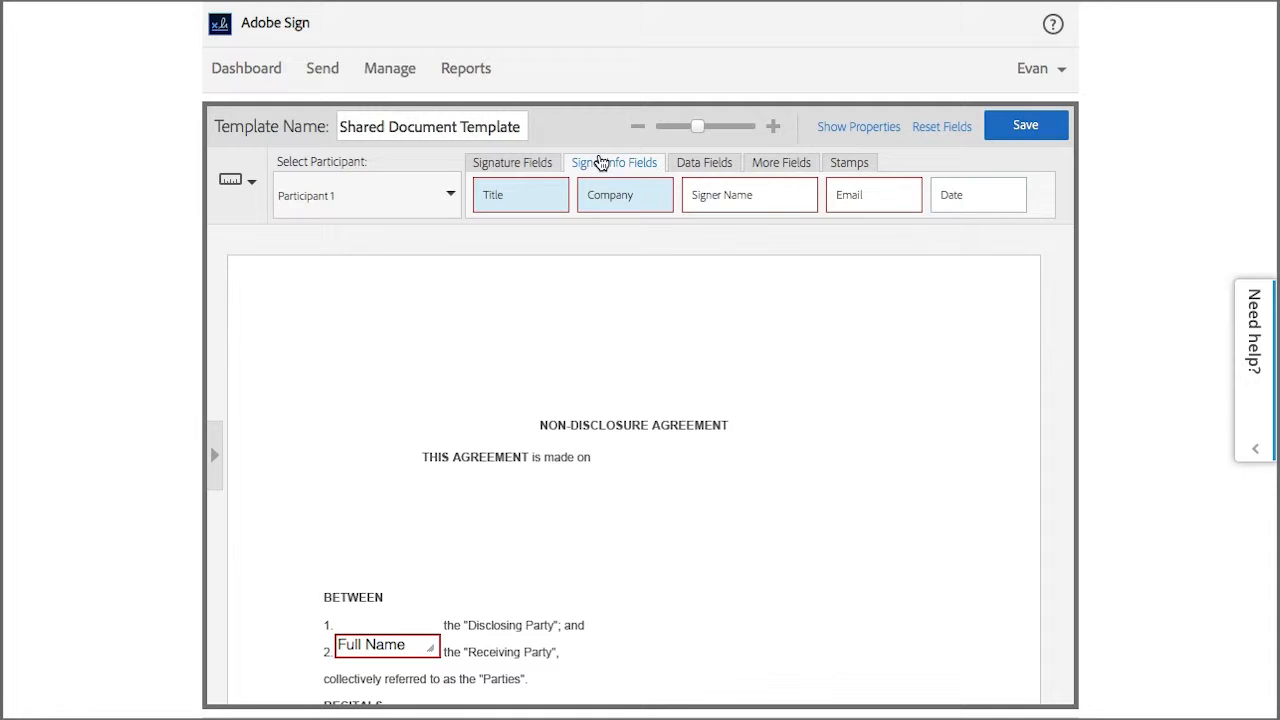
{"action": "left_click_drag", "start_coordinate": [978, 194], "coordinate": [658, 452]}
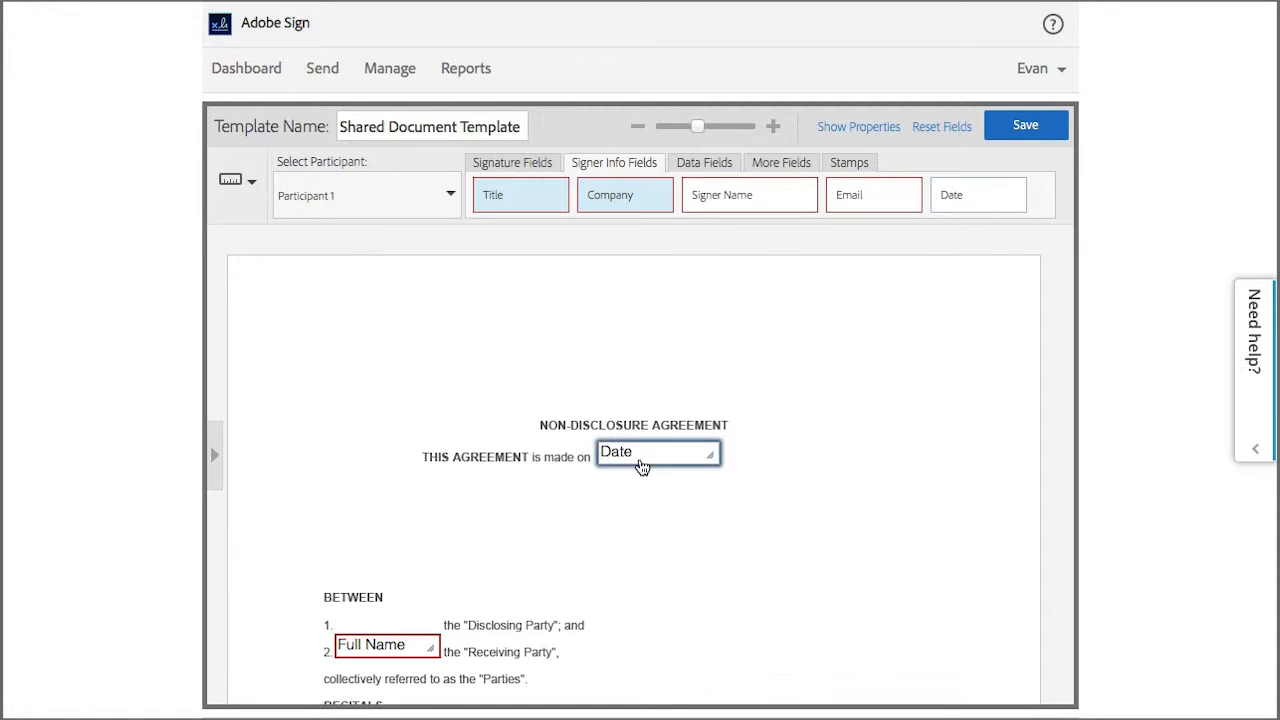
{"action": "mouse_move", "coordinate": [740, 440]}
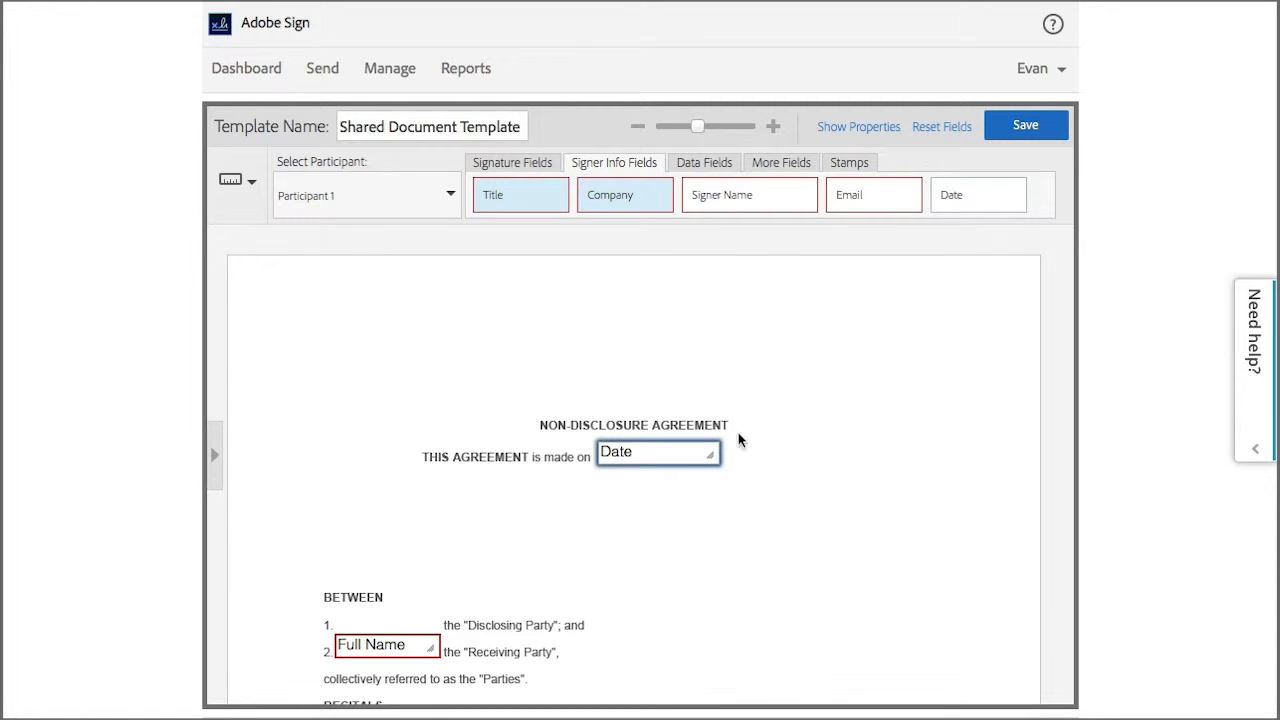
Allow any user in my group to send the template via its properties
{"action": "left_click", "coordinate": [858, 126]}
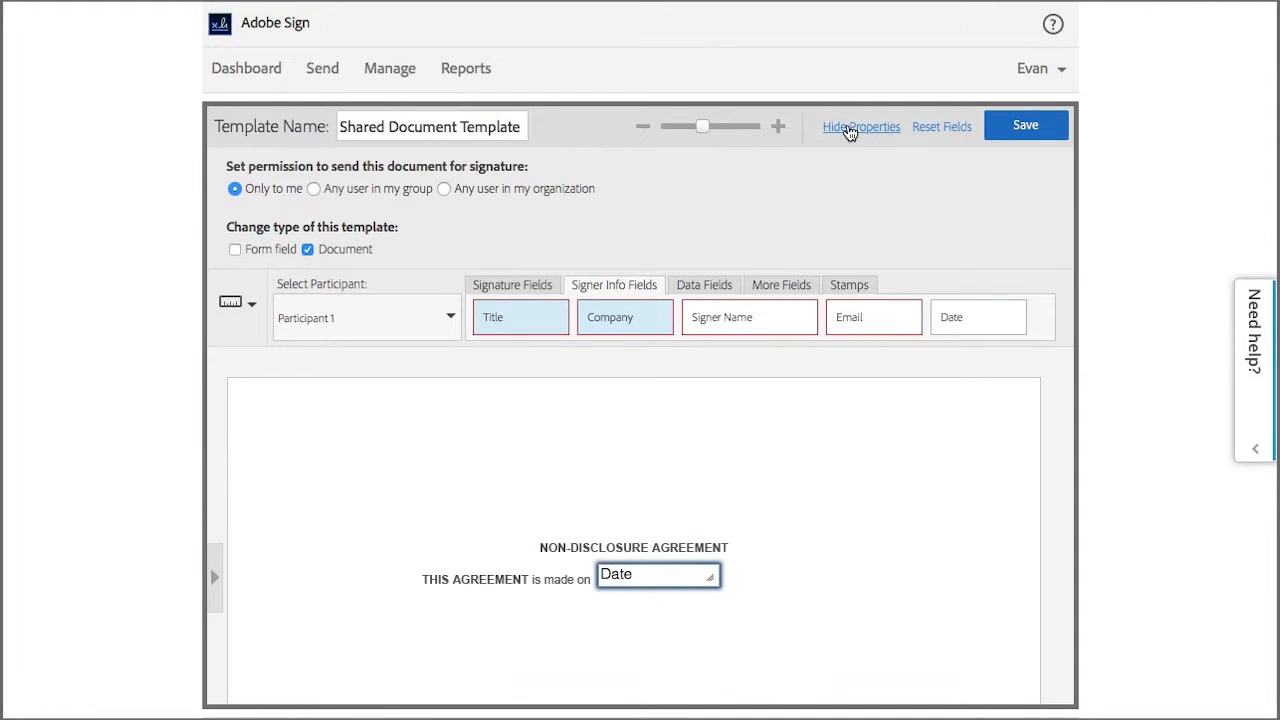
{"action": "mouse_move", "coordinate": [316, 192]}
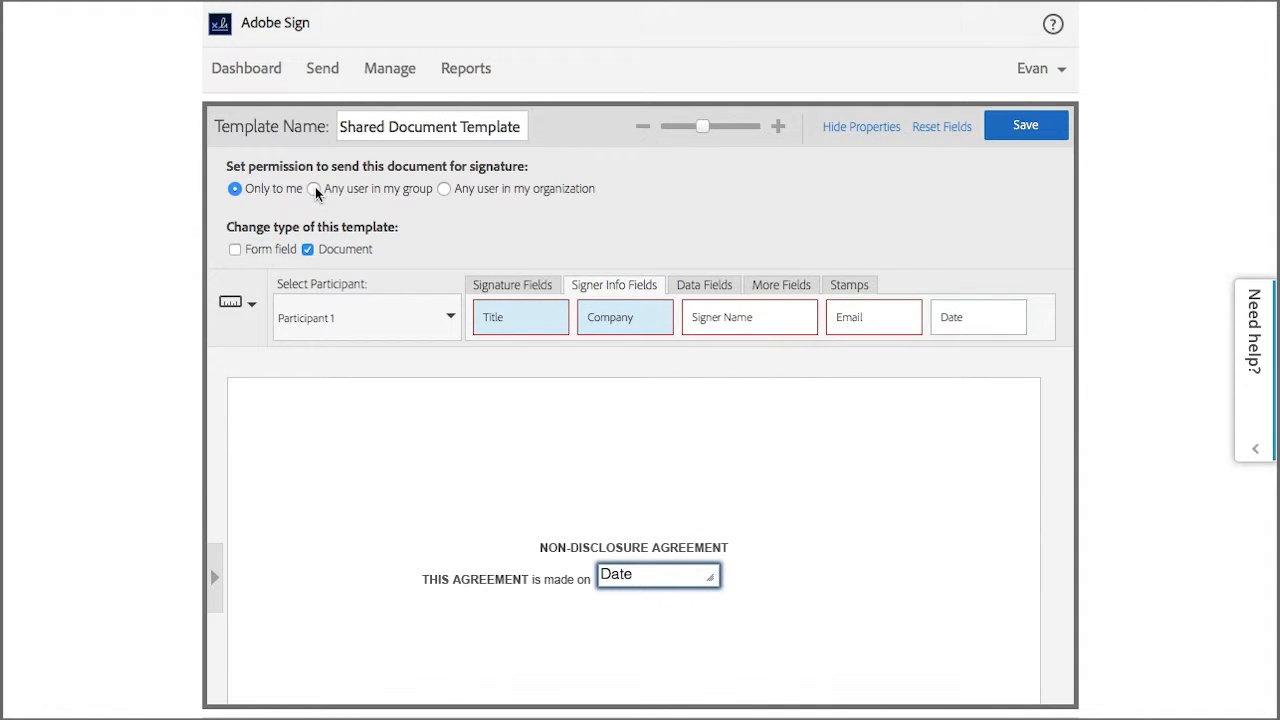
{"action": "left_click", "coordinate": [312, 188]}
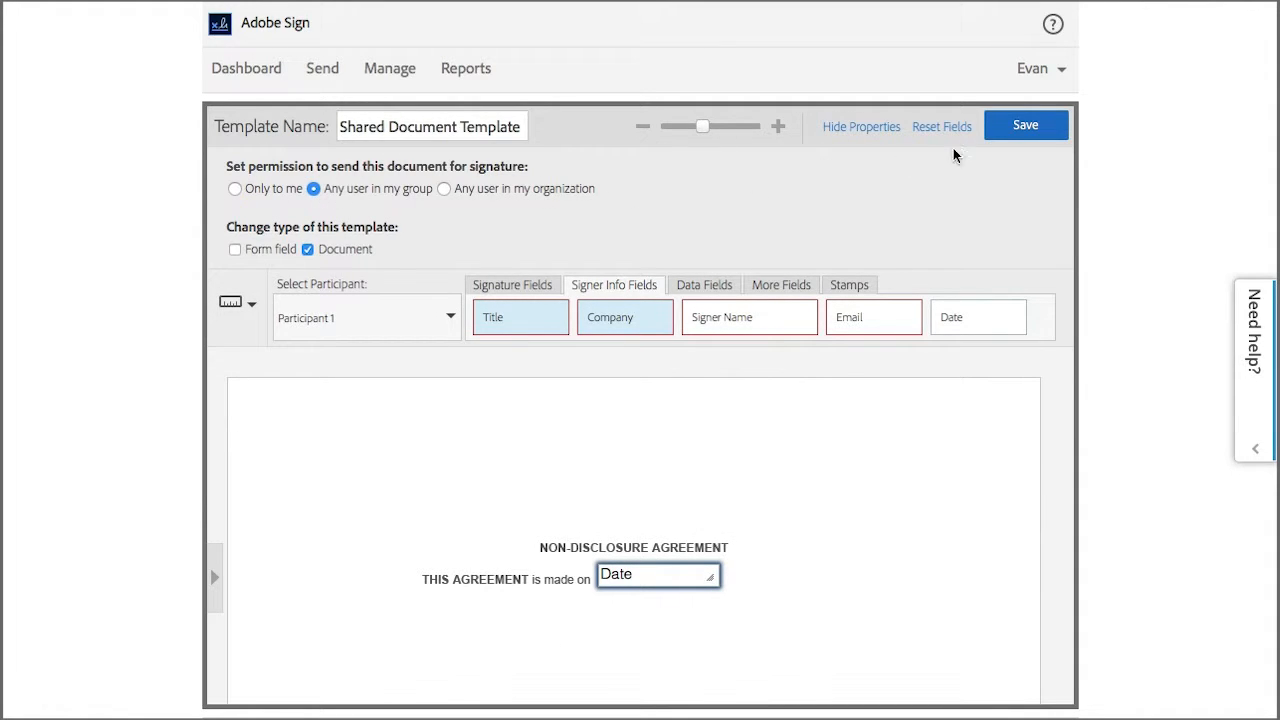
Save the template changes and return to the library templates list
{"action": "left_click", "coordinate": [1024, 124]}
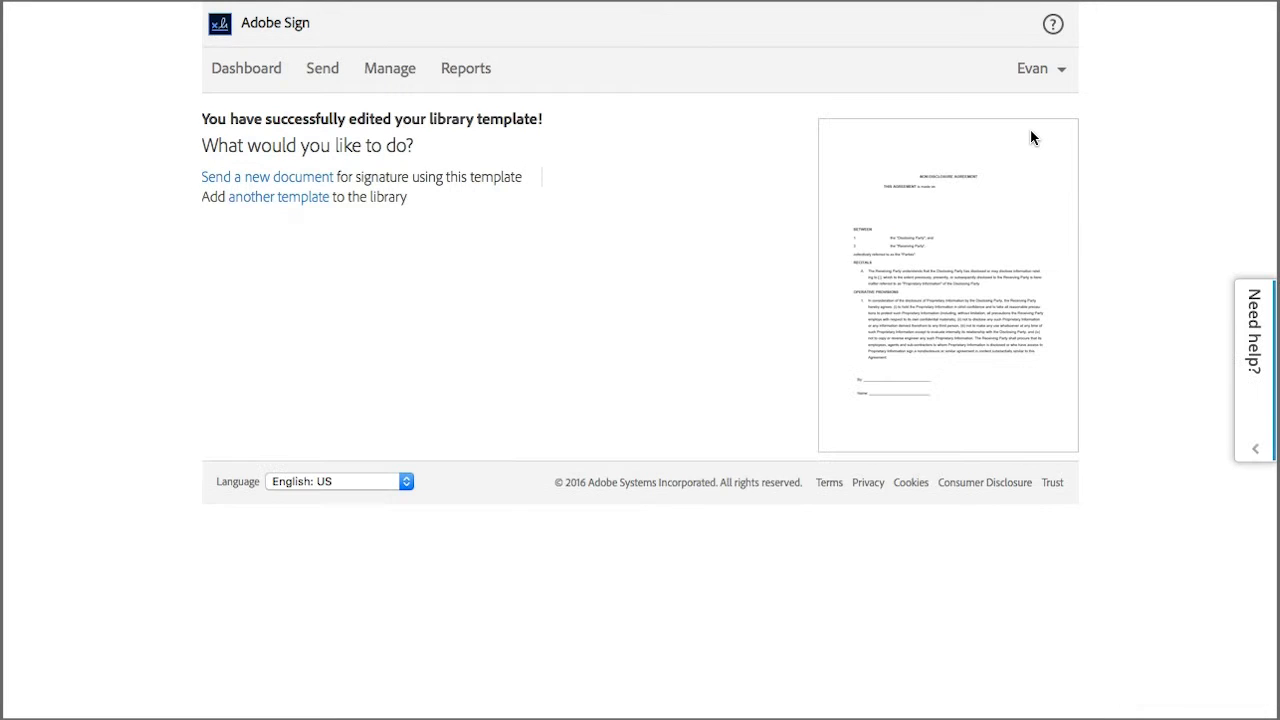
{"action": "mouse_move", "coordinate": [696, 144]}
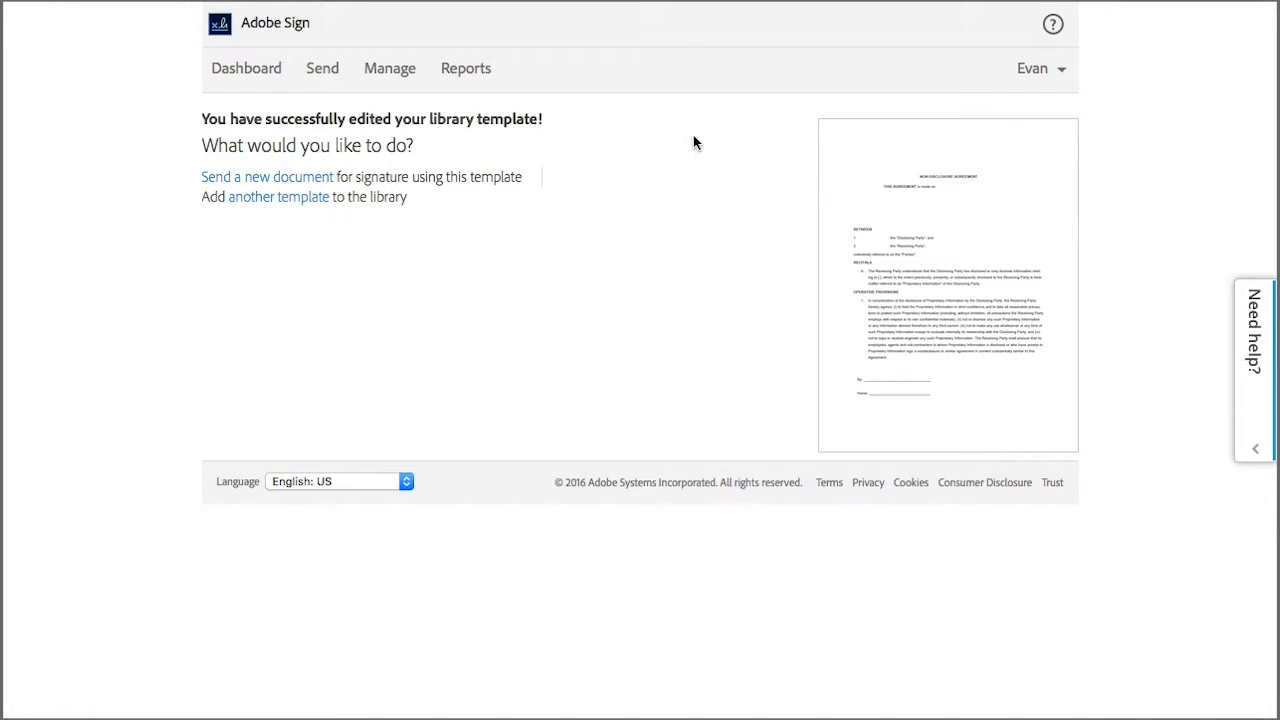
{"action": "left_click", "coordinate": [388, 68]}
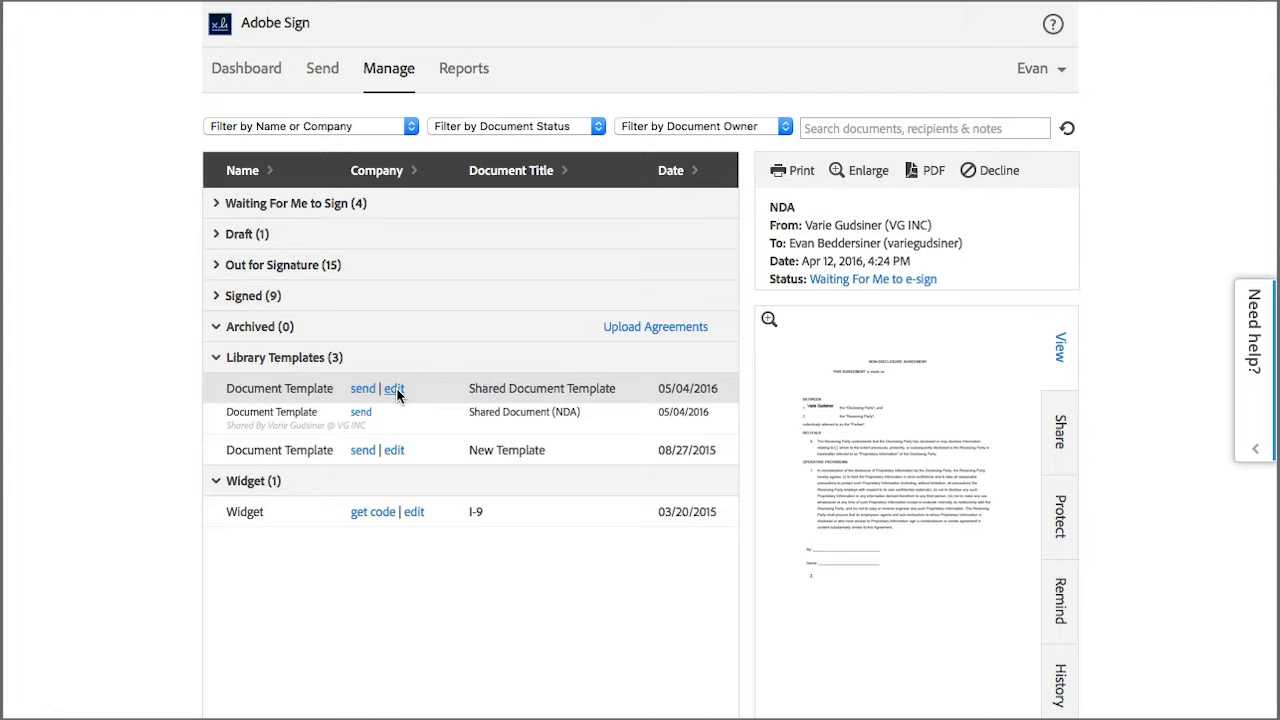
Reopen Shared Document Template and restrict sending it to only me
{"action": "left_click", "coordinate": [394, 388]}
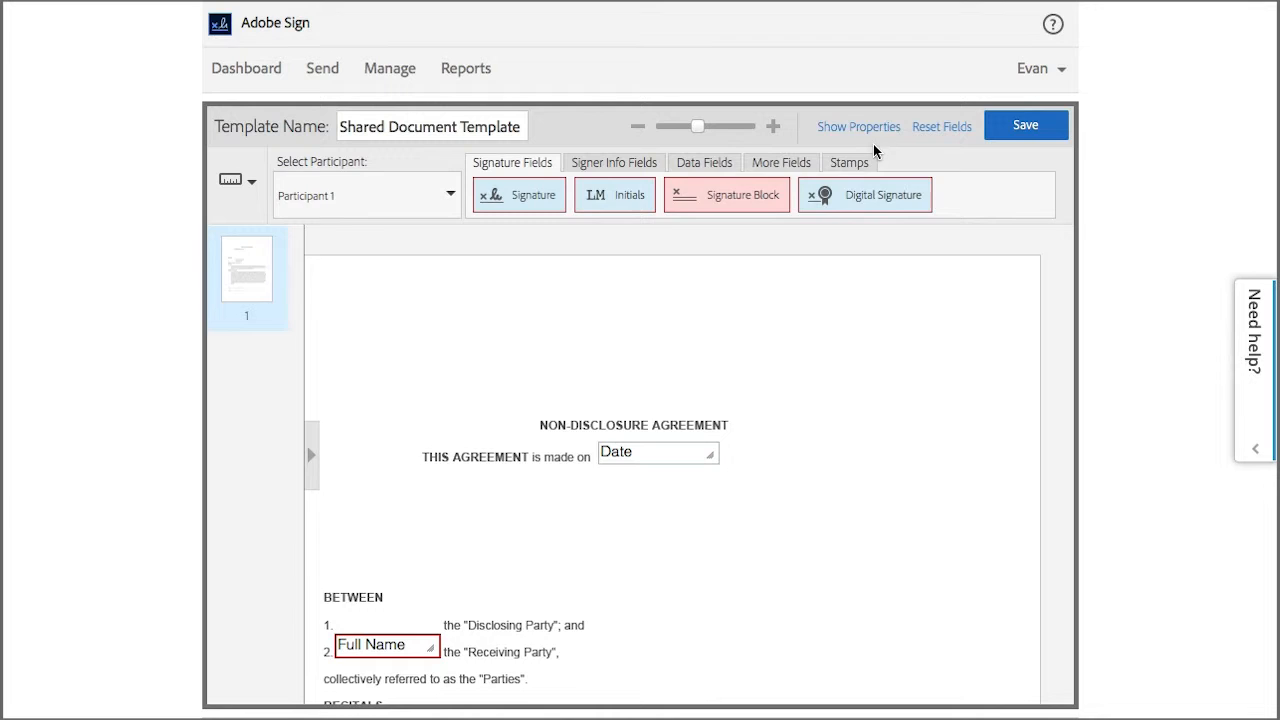
{"action": "left_click", "coordinate": [858, 126]}
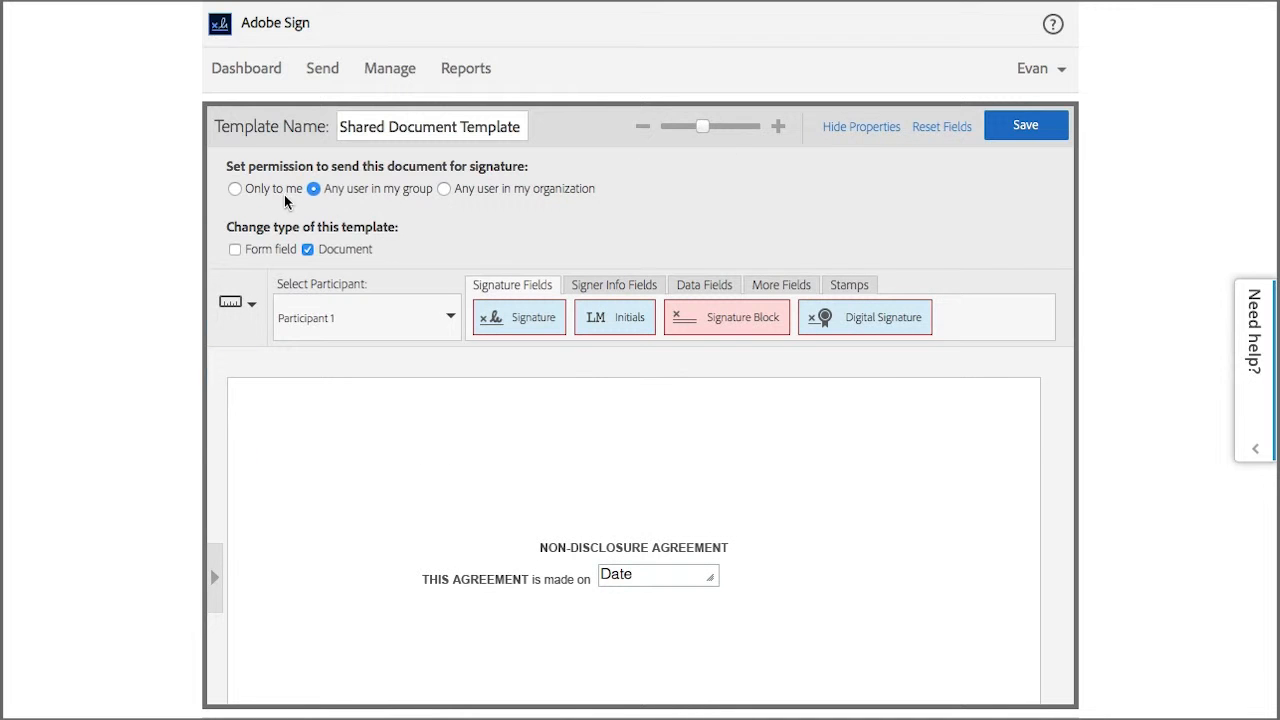
{"action": "left_click", "coordinate": [236, 188]}
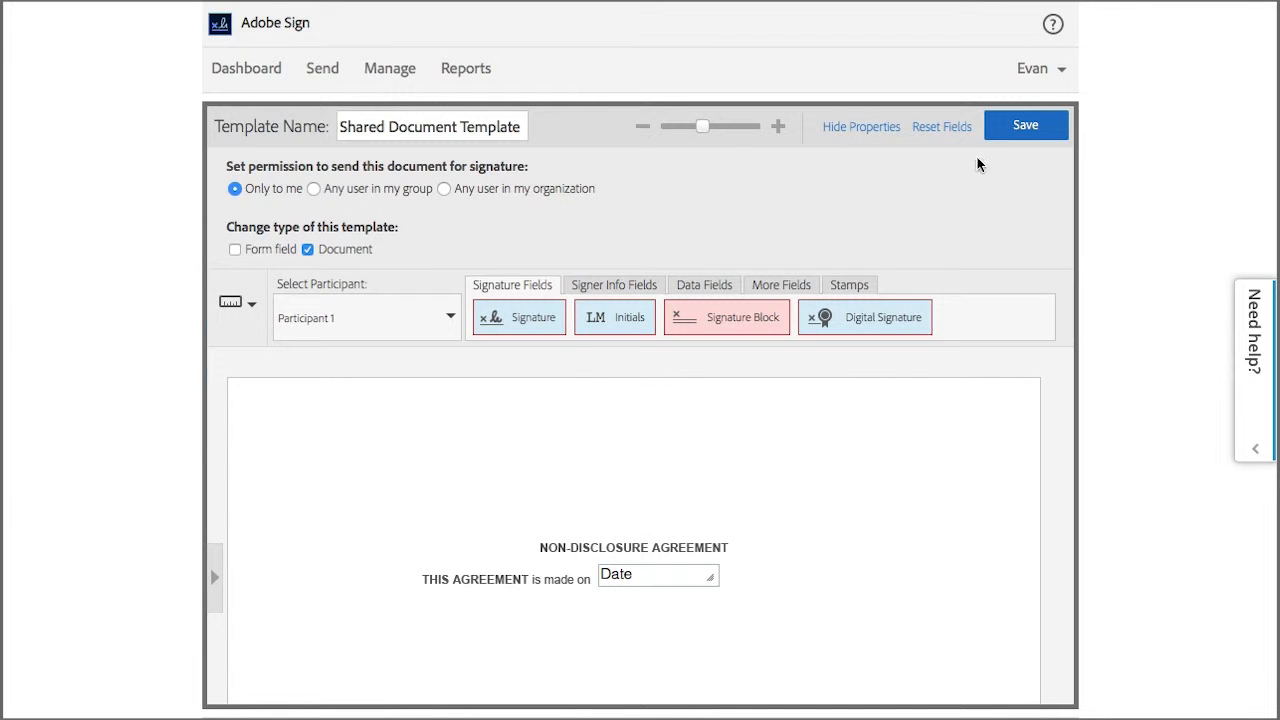
Save the only-me permission and return to the library templates list
{"action": "left_click", "coordinate": [1024, 124]}
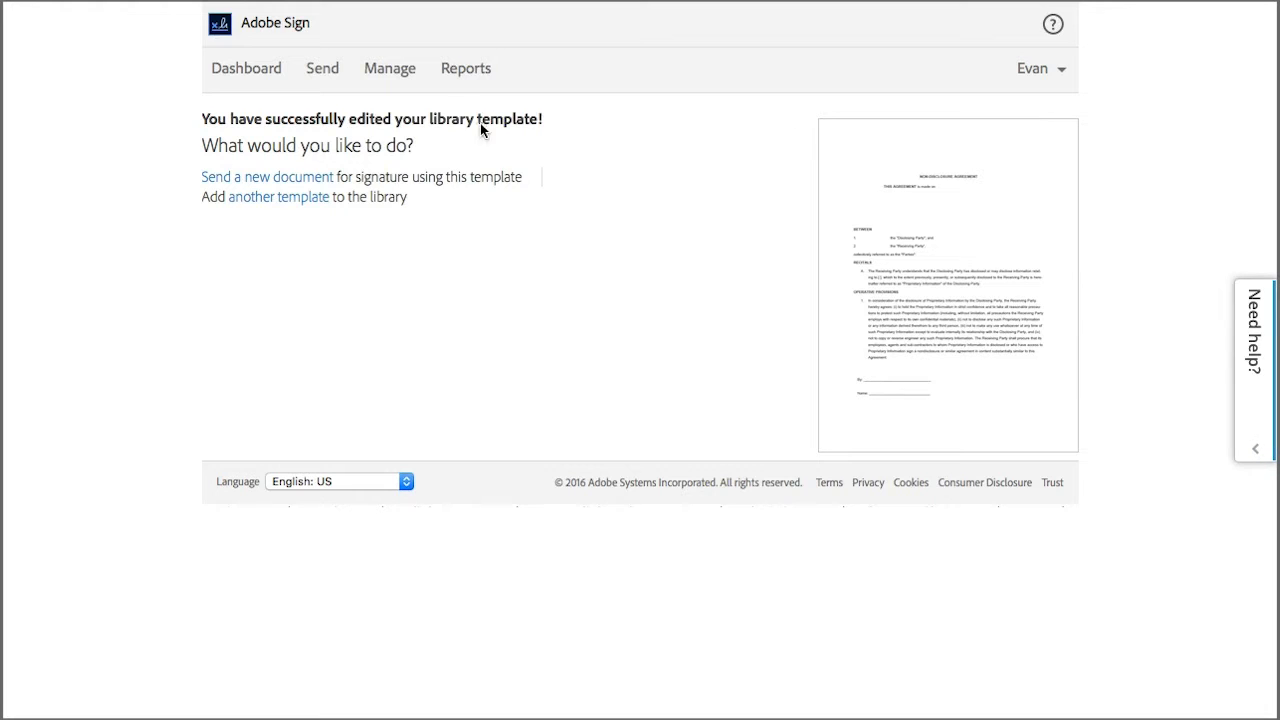
{"action": "left_click", "coordinate": [388, 68]}
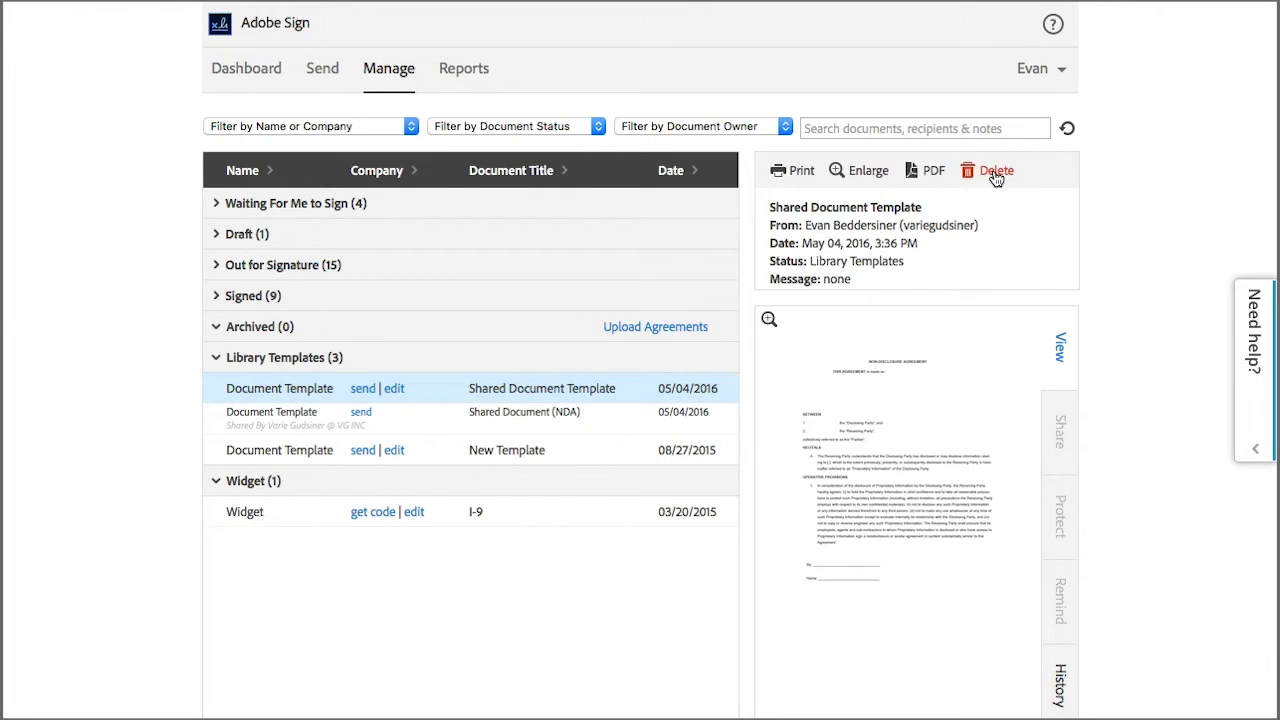
Delete Shared Document Template from the library and confirm the deletion
{"action": "left_click", "coordinate": [996, 168]}
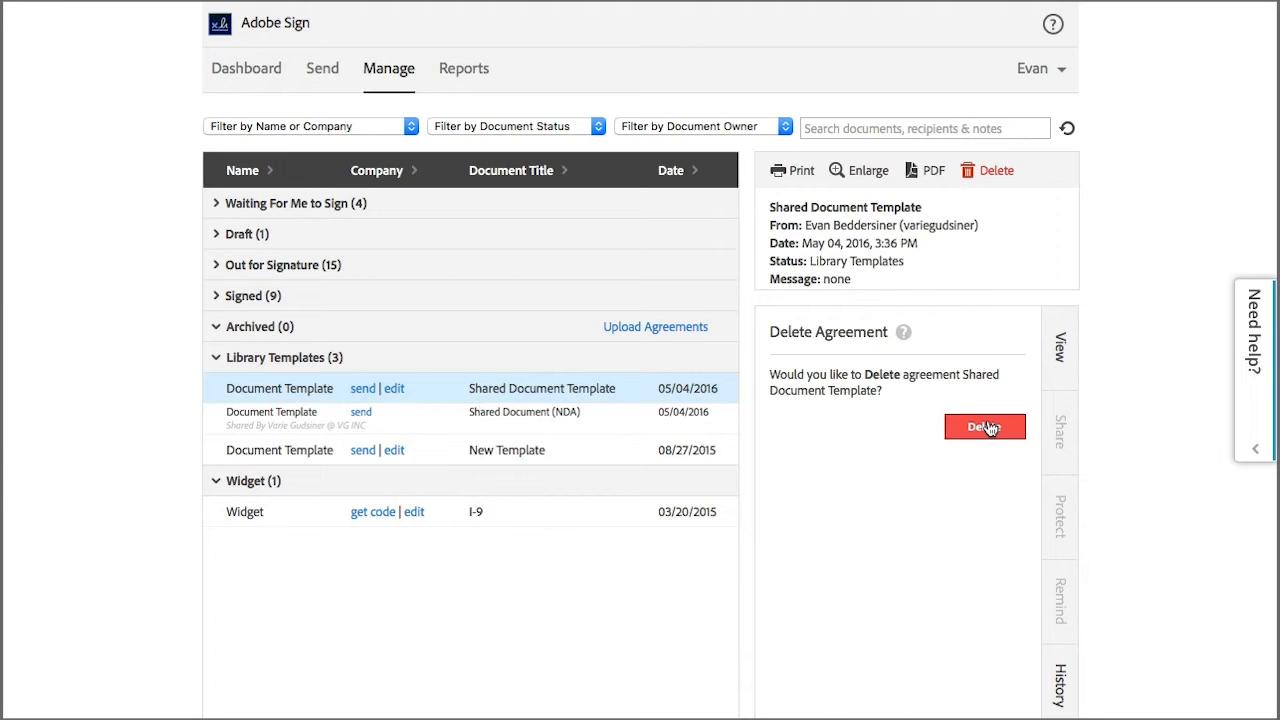
{"action": "left_click", "coordinate": [984, 428]}
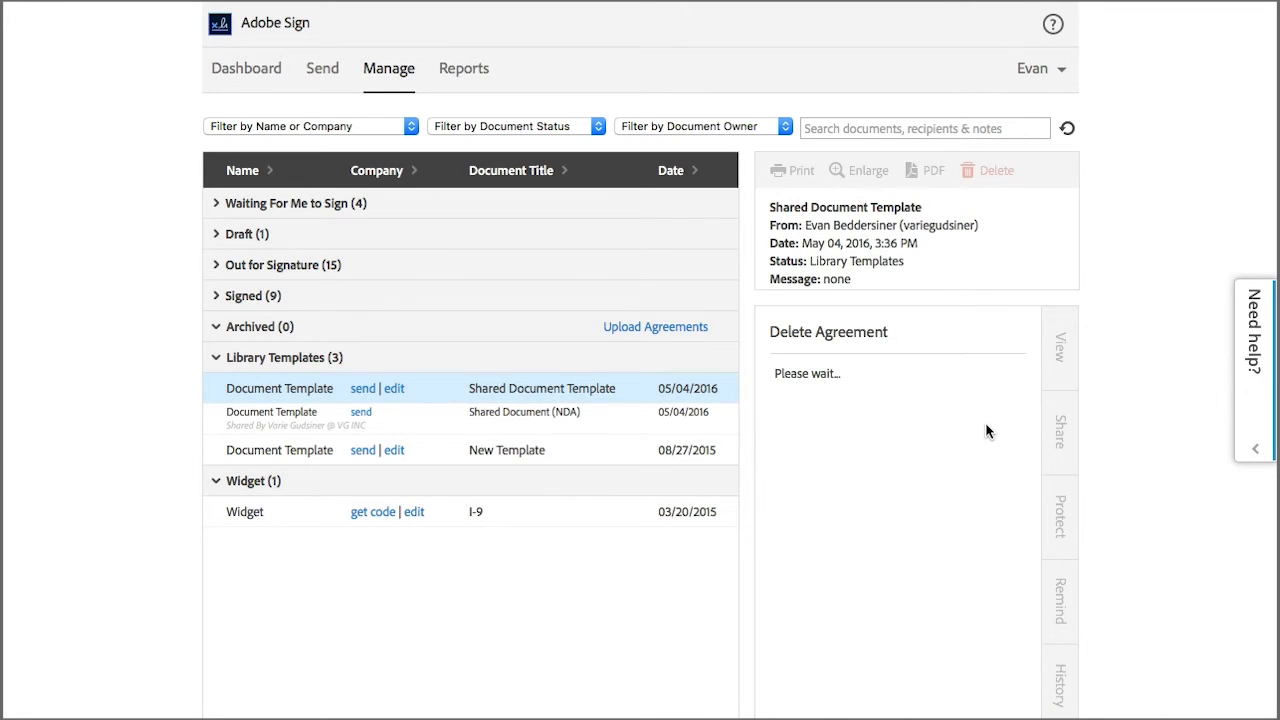